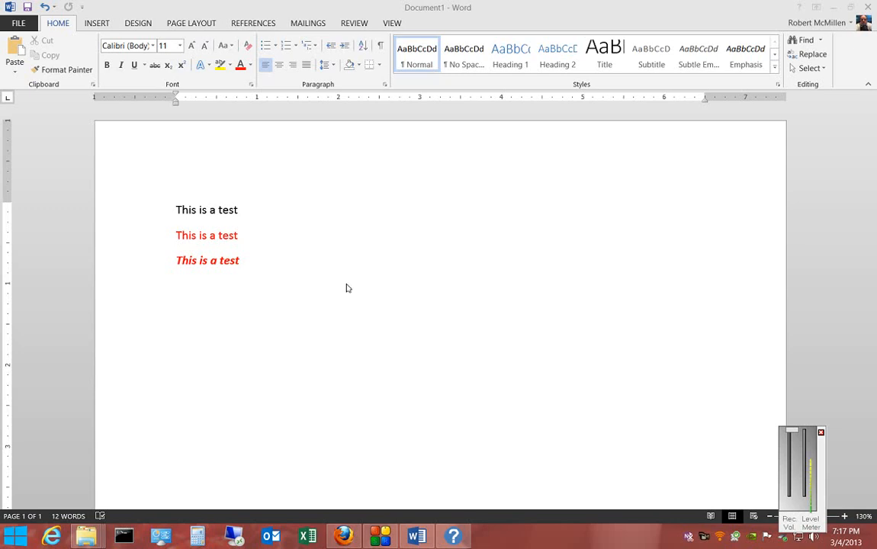
{"action": "mouse_move", "coordinate": [328, 272]}
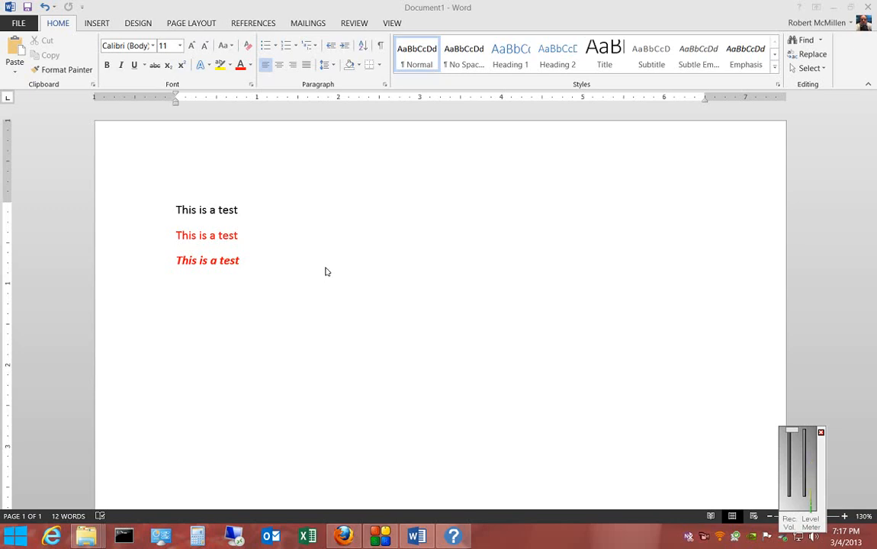
{"action": "mouse_move", "coordinate": [284, 305]}
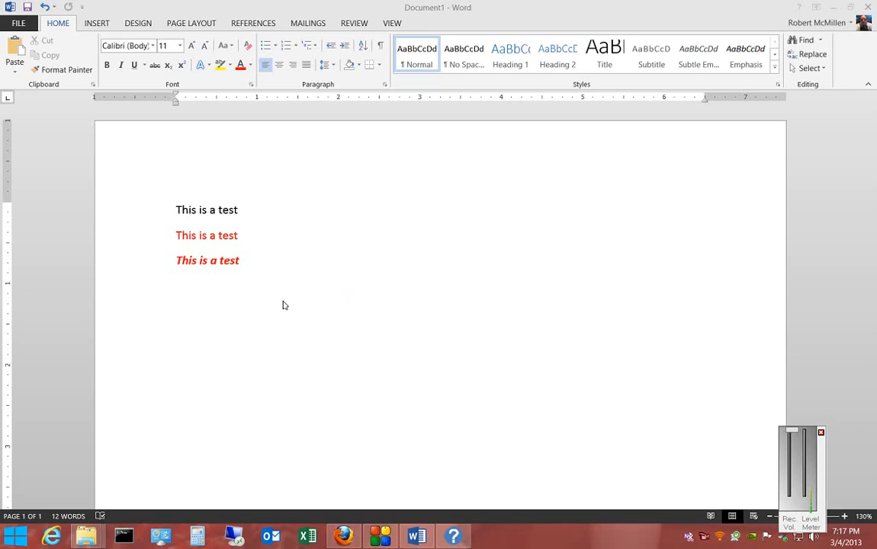
{"action": "mouse_move", "coordinate": [261, 230]}
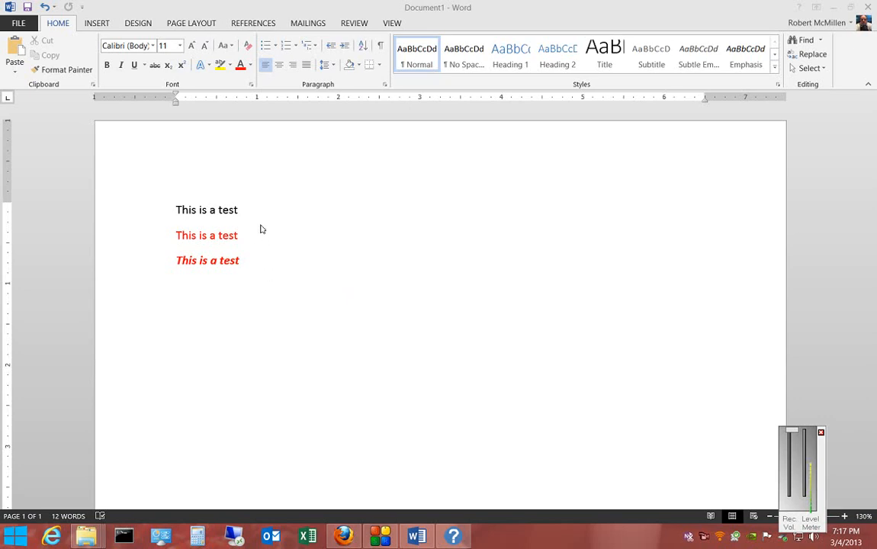
{"action": "mouse_move", "coordinate": [244, 217]}
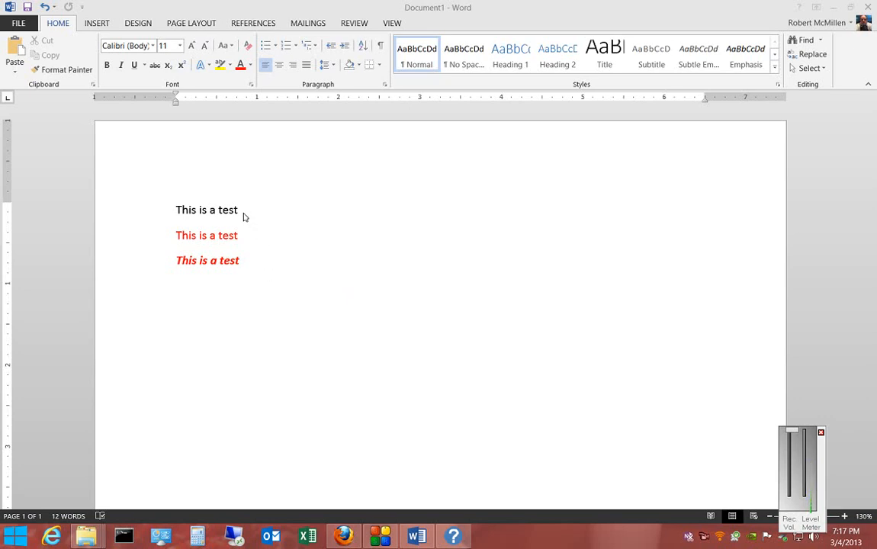
{"action": "mouse_move", "coordinate": [247, 242]}
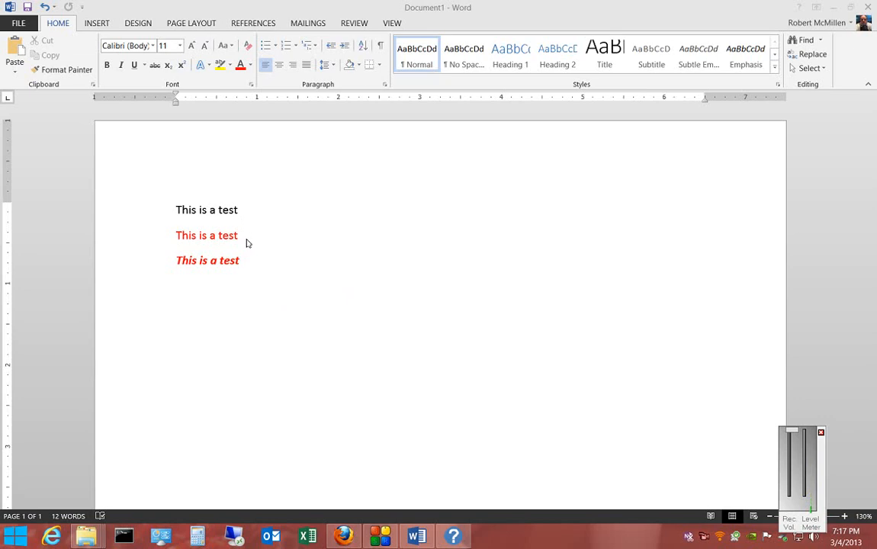
{"action": "mouse_move", "coordinate": [252, 267]}
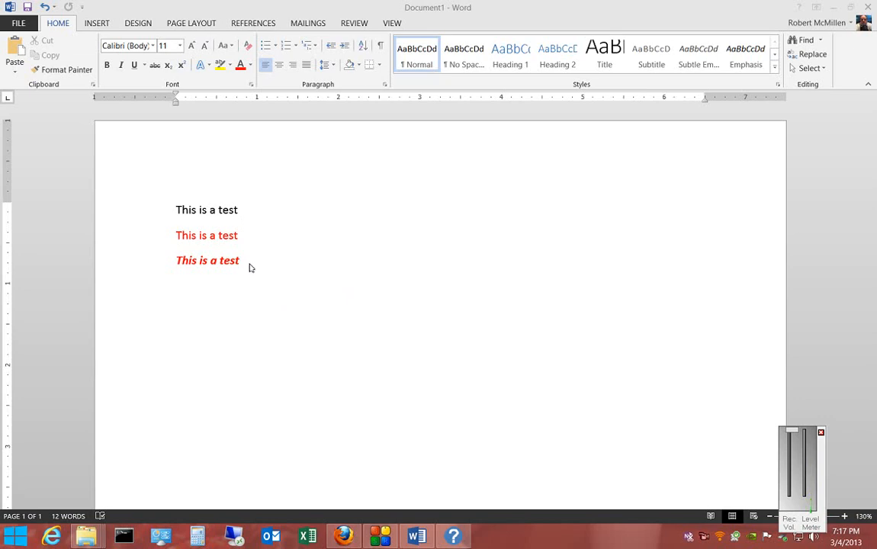
{"action": "mouse_move", "coordinate": [251, 264]}
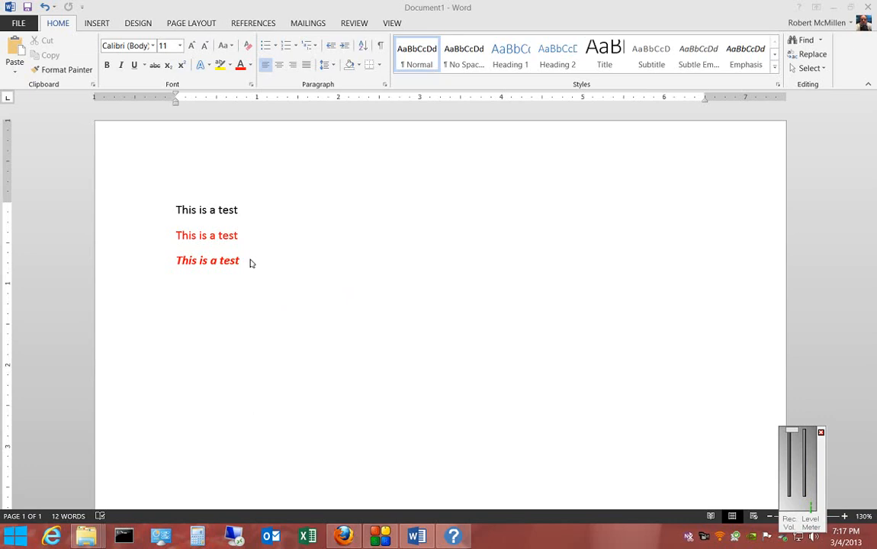
{"action": "mouse_move", "coordinate": [263, 265]}
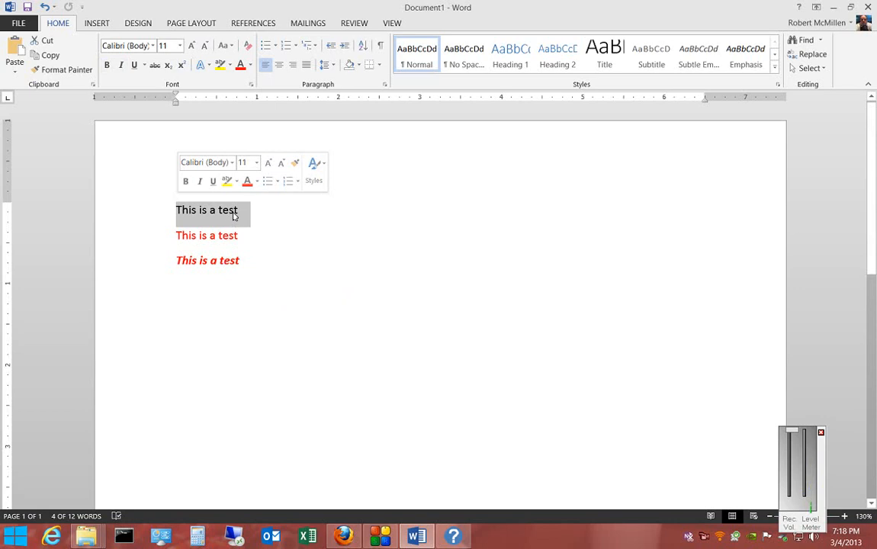
Copy the black line and paste it with Keep Source, Merge Formatting, and Keep Text Only
{"action": "right_click", "coordinate": [217, 210]}
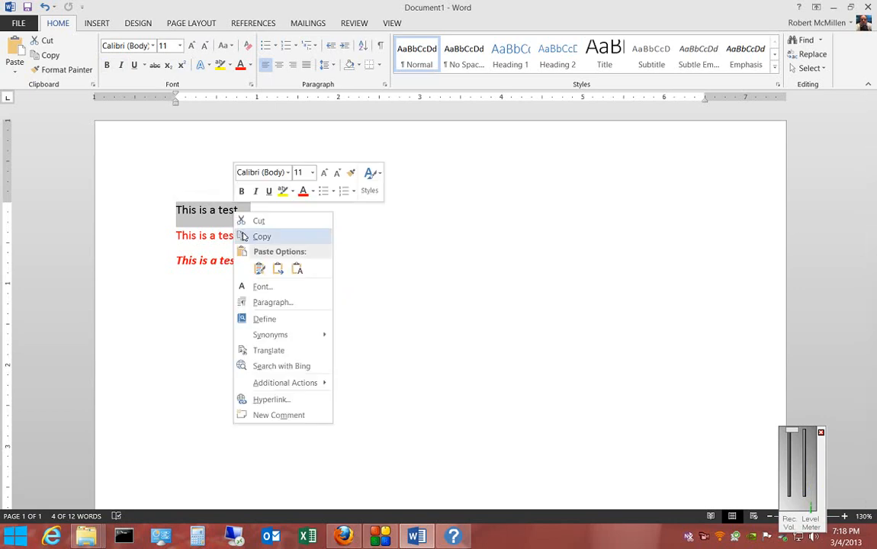
{"action": "left_click", "coordinate": [248, 260]}
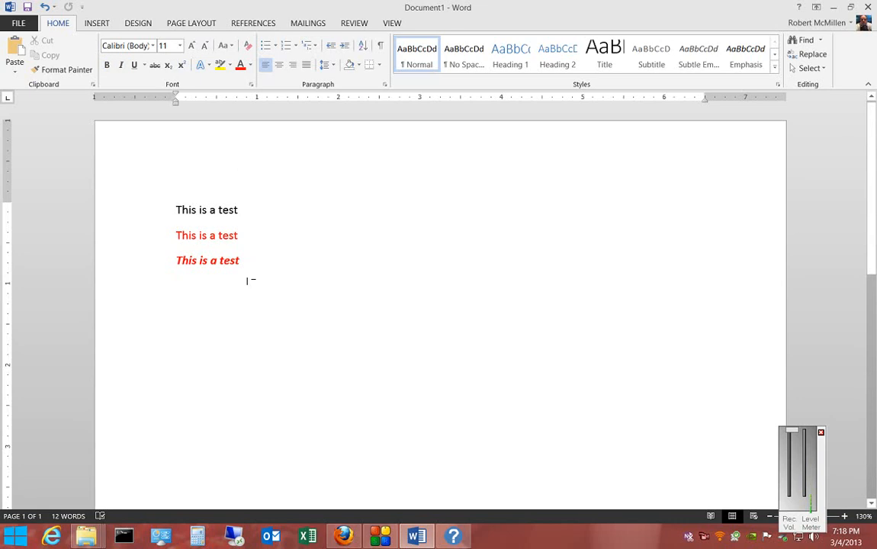
{"action": "right_click", "coordinate": [207, 260]}
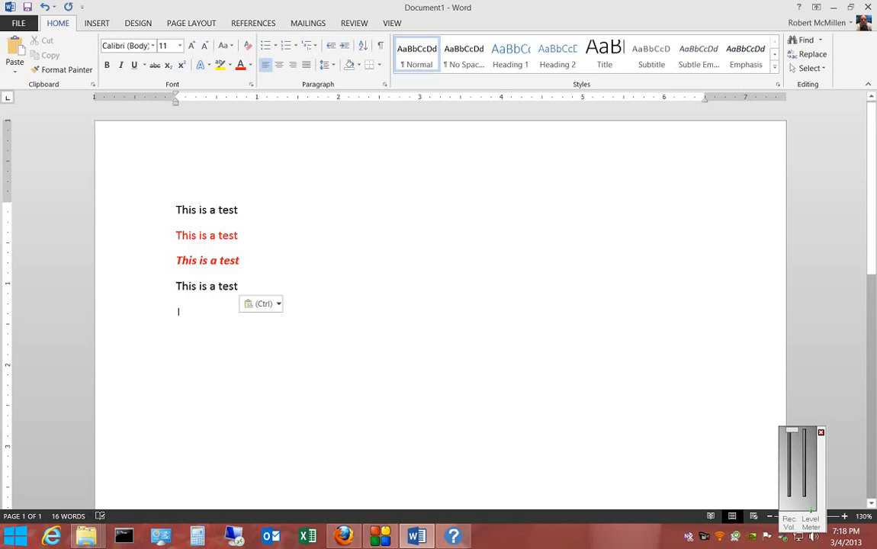
{"action": "right_click", "coordinate": [178, 312]}
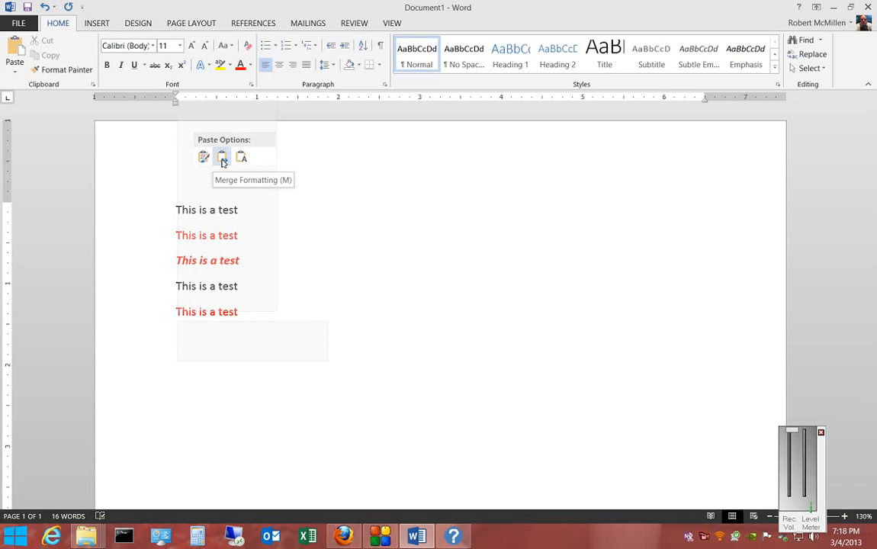
{"action": "left_click", "coordinate": [222, 157]}
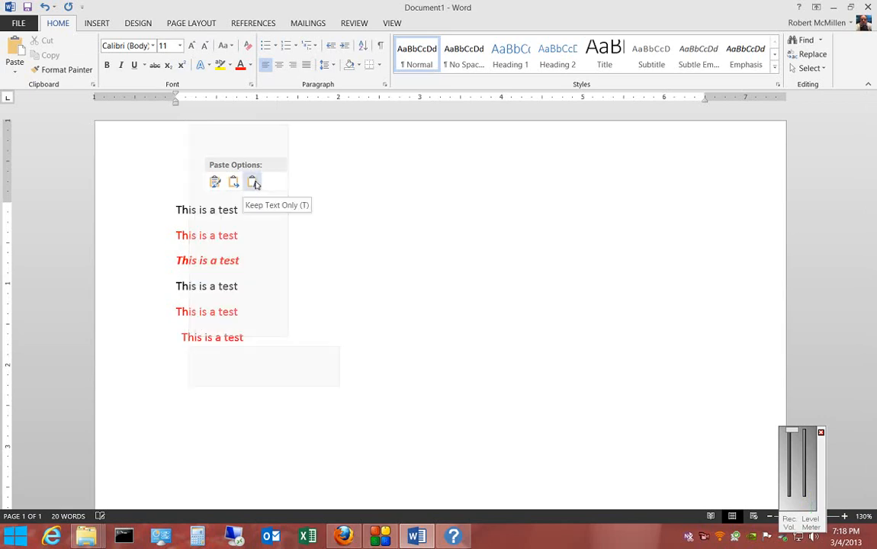
{"action": "left_click", "coordinate": [252, 181]}
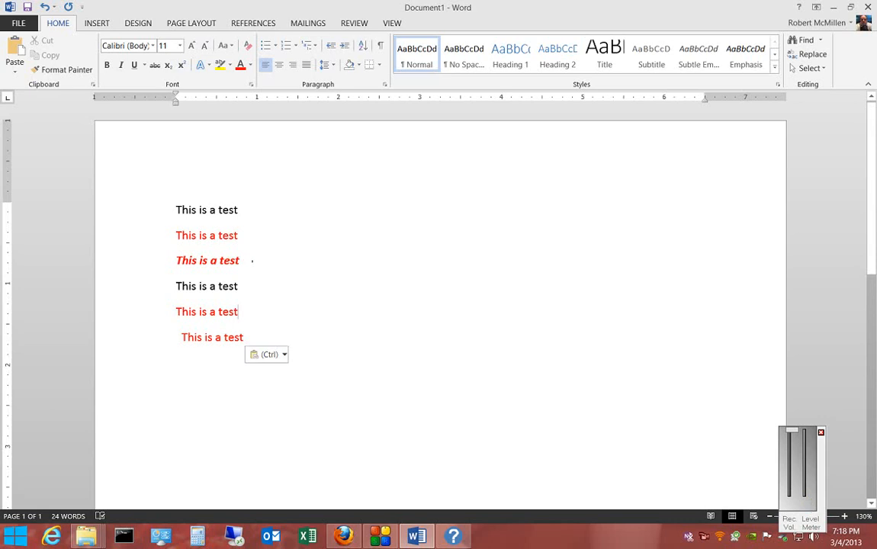
Copy the bold italic red line and add an empty line after the last line
{"action": "triple_click", "coordinate": [208, 260]}
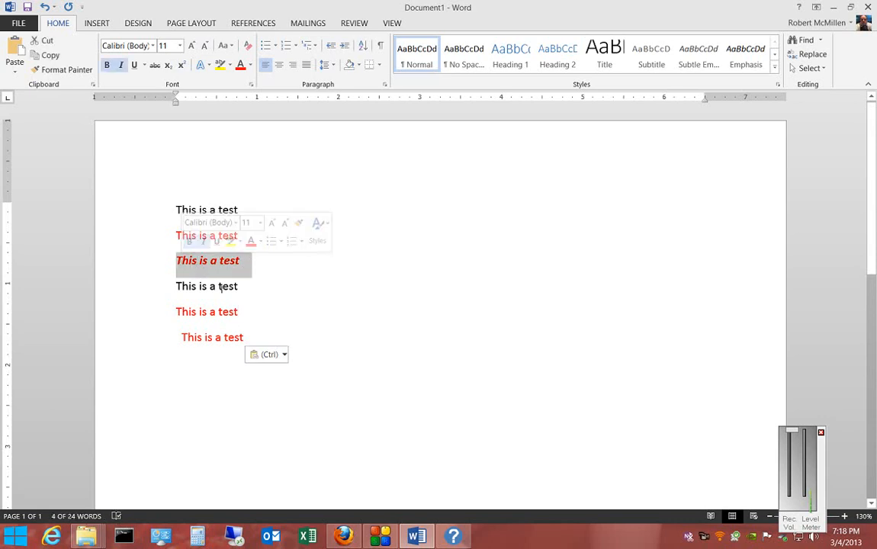
{"action": "right_click", "coordinate": [208, 260]}
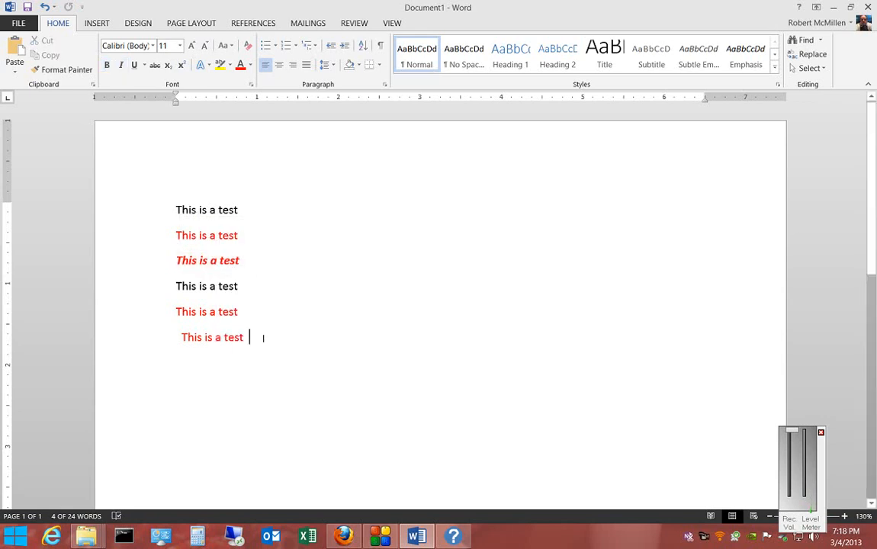
{"action": "key", "text": "enter"}
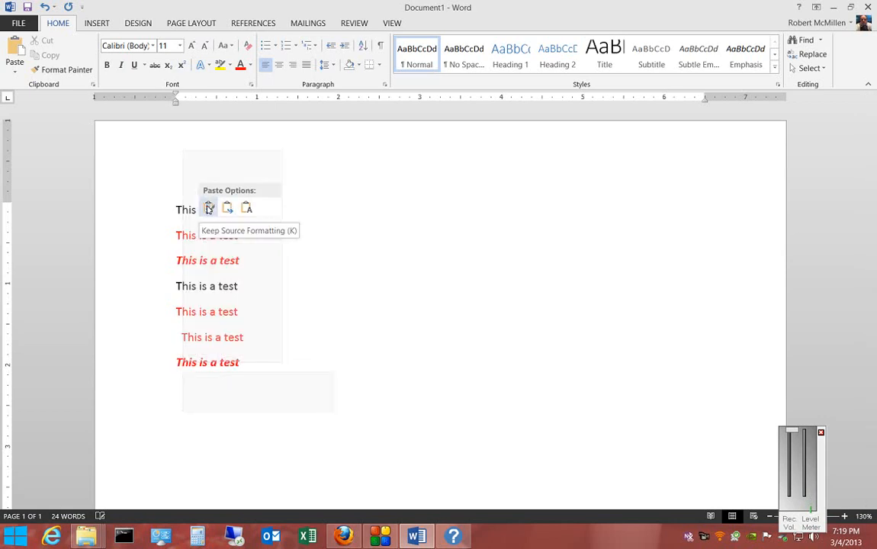
Paste the bold italic red line with Keep Source and Merge Formatting, then select the newest line
{"action": "left_click", "coordinate": [208, 209]}
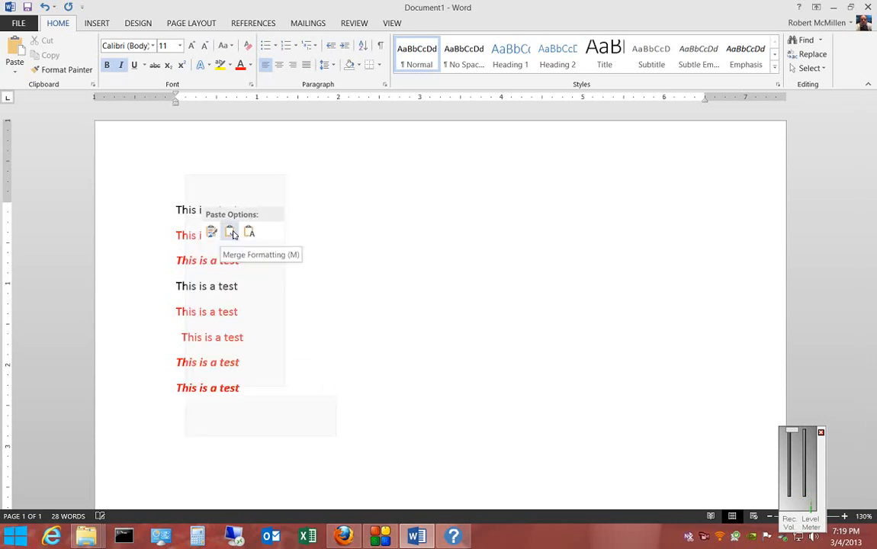
{"action": "left_click", "coordinate": [231, 232]}
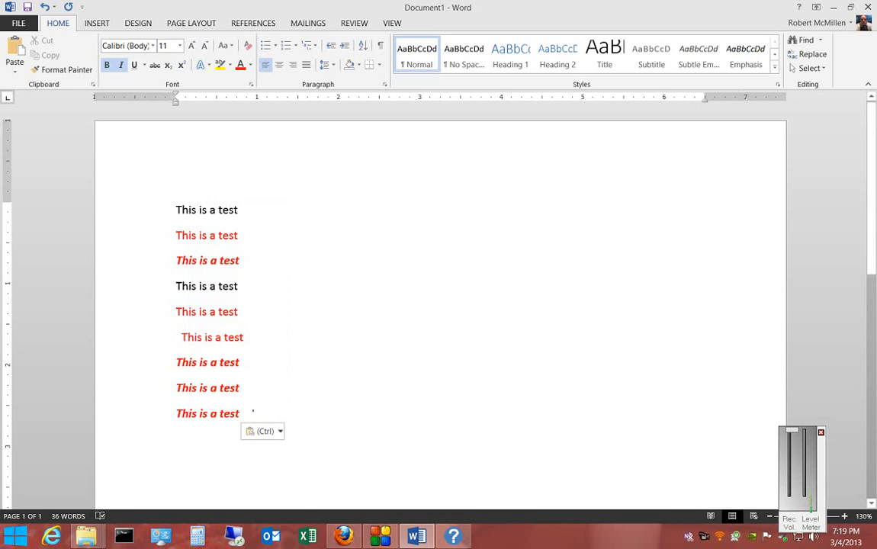
{"action": "double_click", "coordinate": [207, 413]}
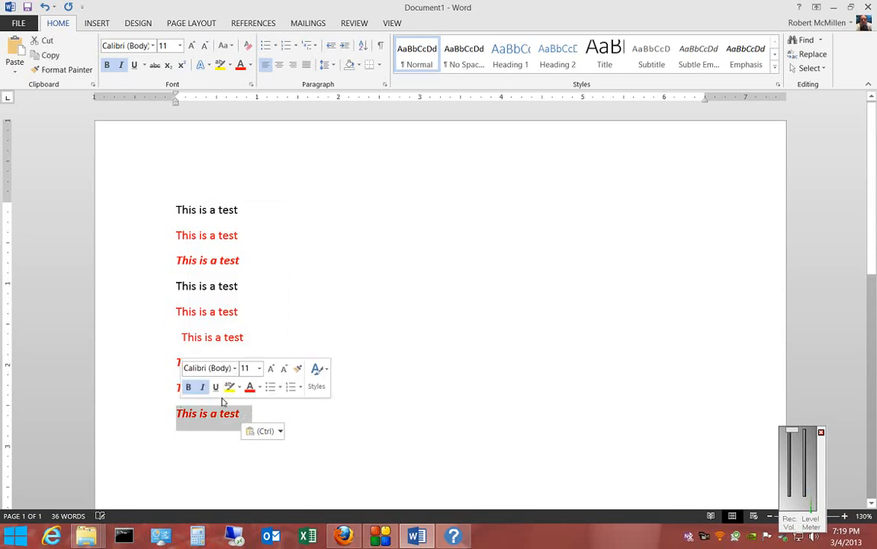